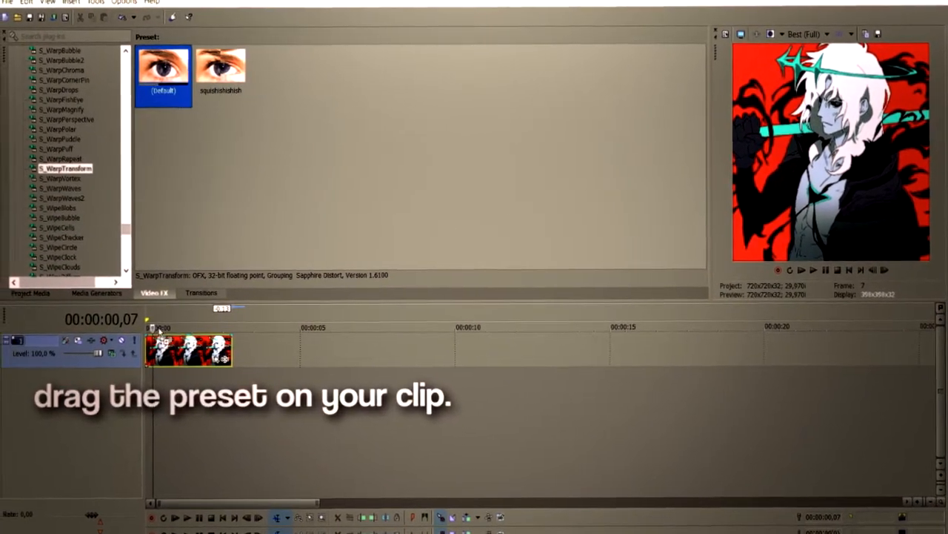
Apply the S_WarpTransform default preset to the anime image clip, bringing up its Video Event FX settings.
left_click_drag(163, 66, 190, 350)
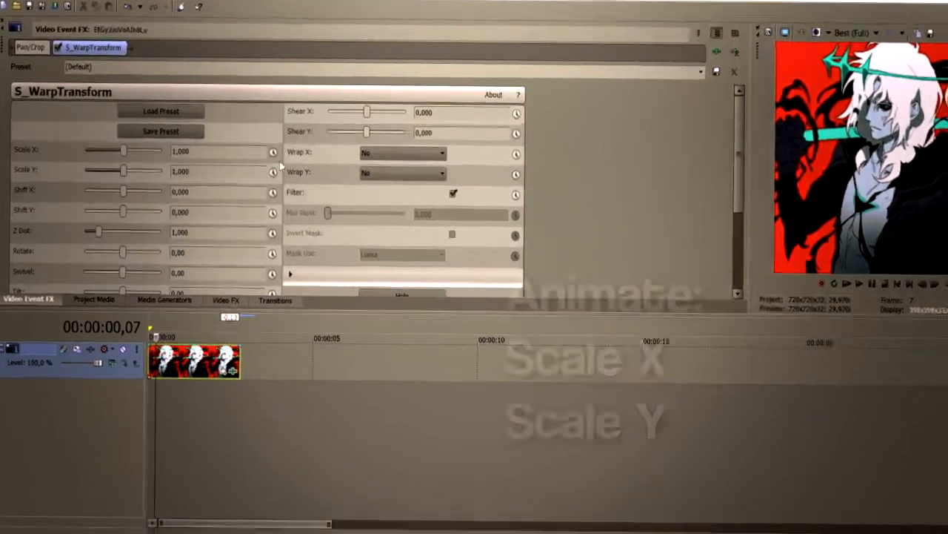